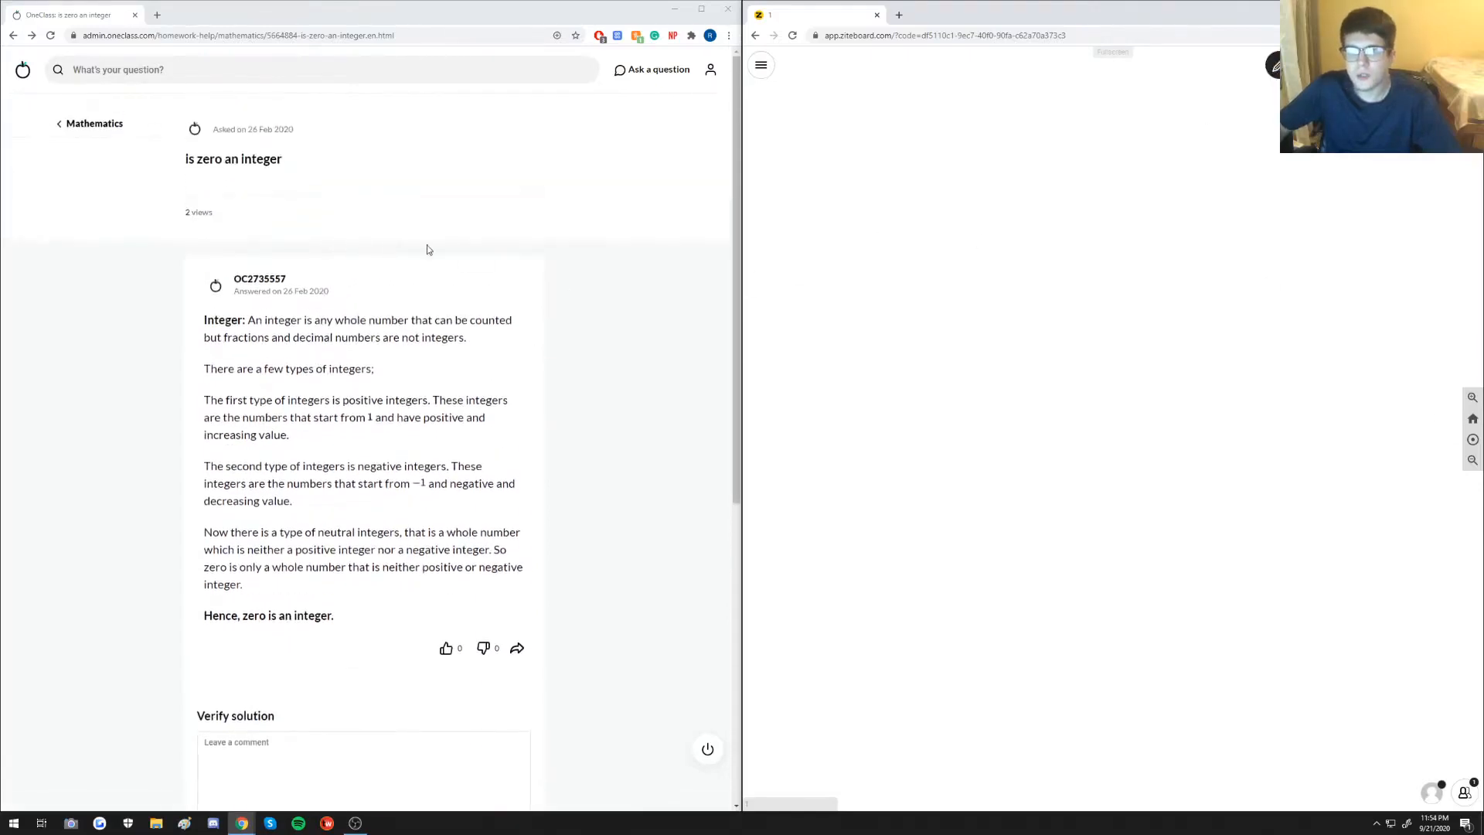
{"action": "mouse_move", "coordinate": [455, 225]}
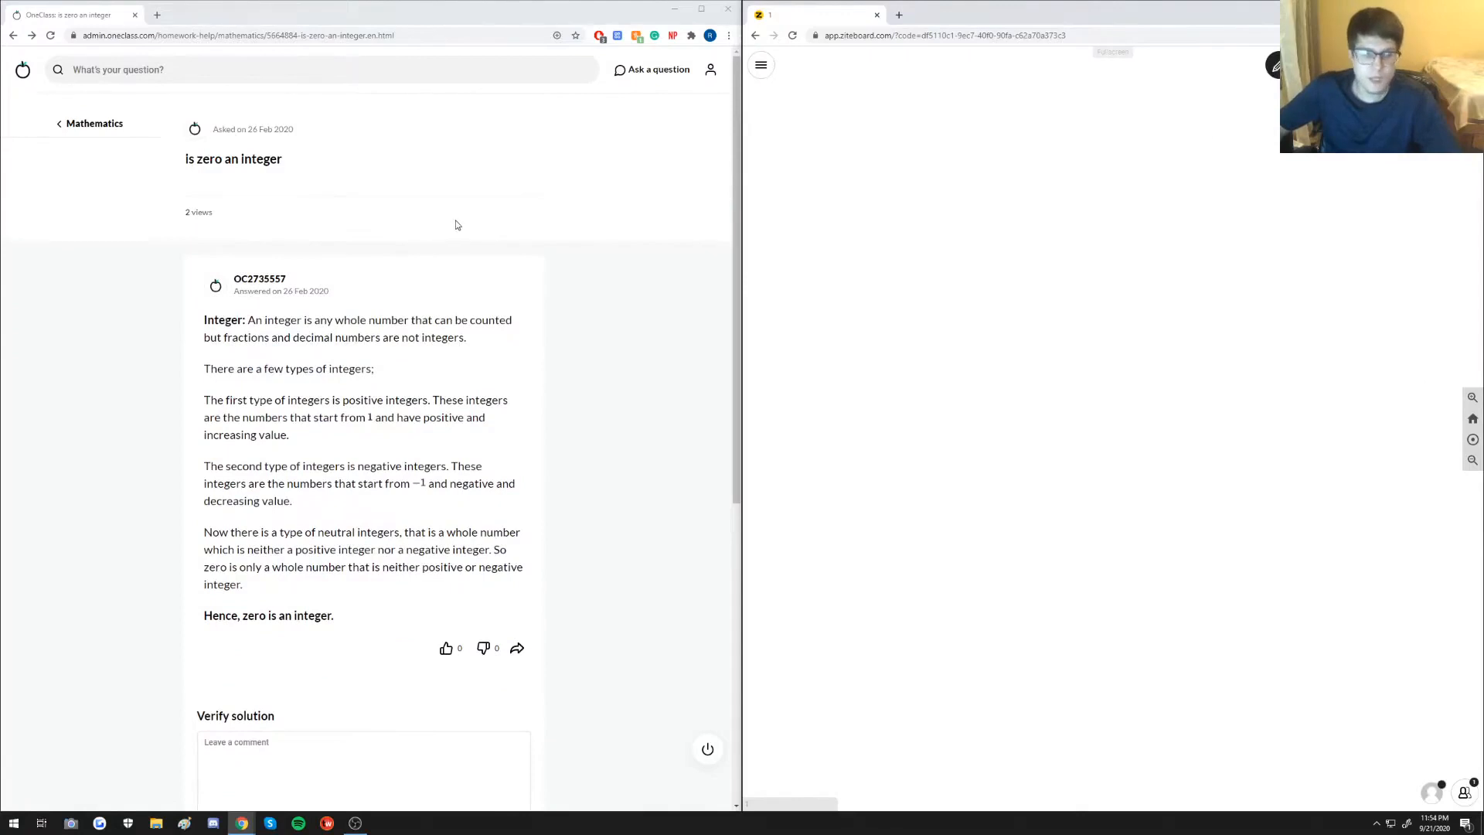
{"action": "mouse_move", "coordinate": [685, 257]}
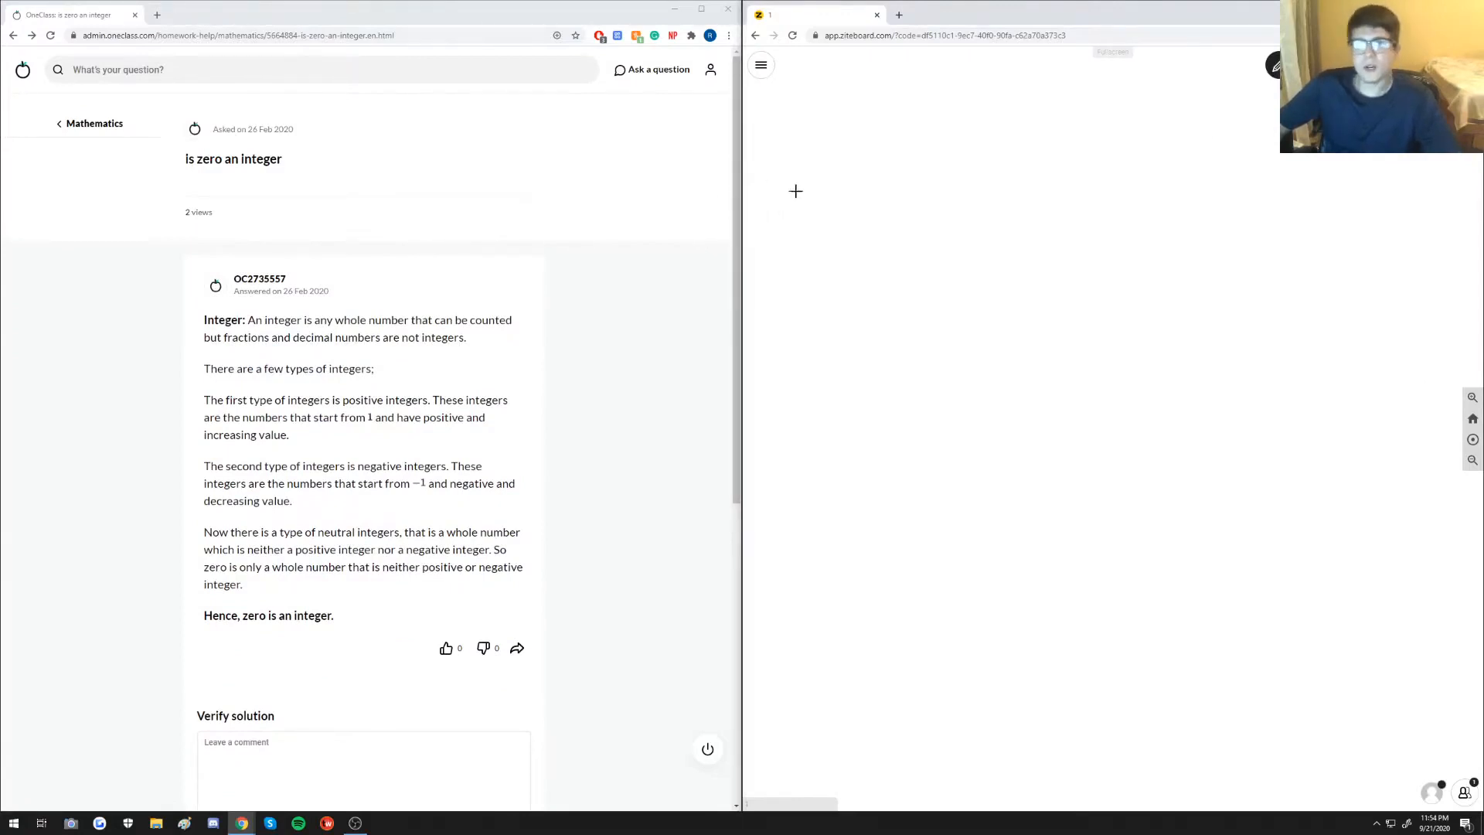
{"action": "mouse_move", "coordinate": [857, 123]}
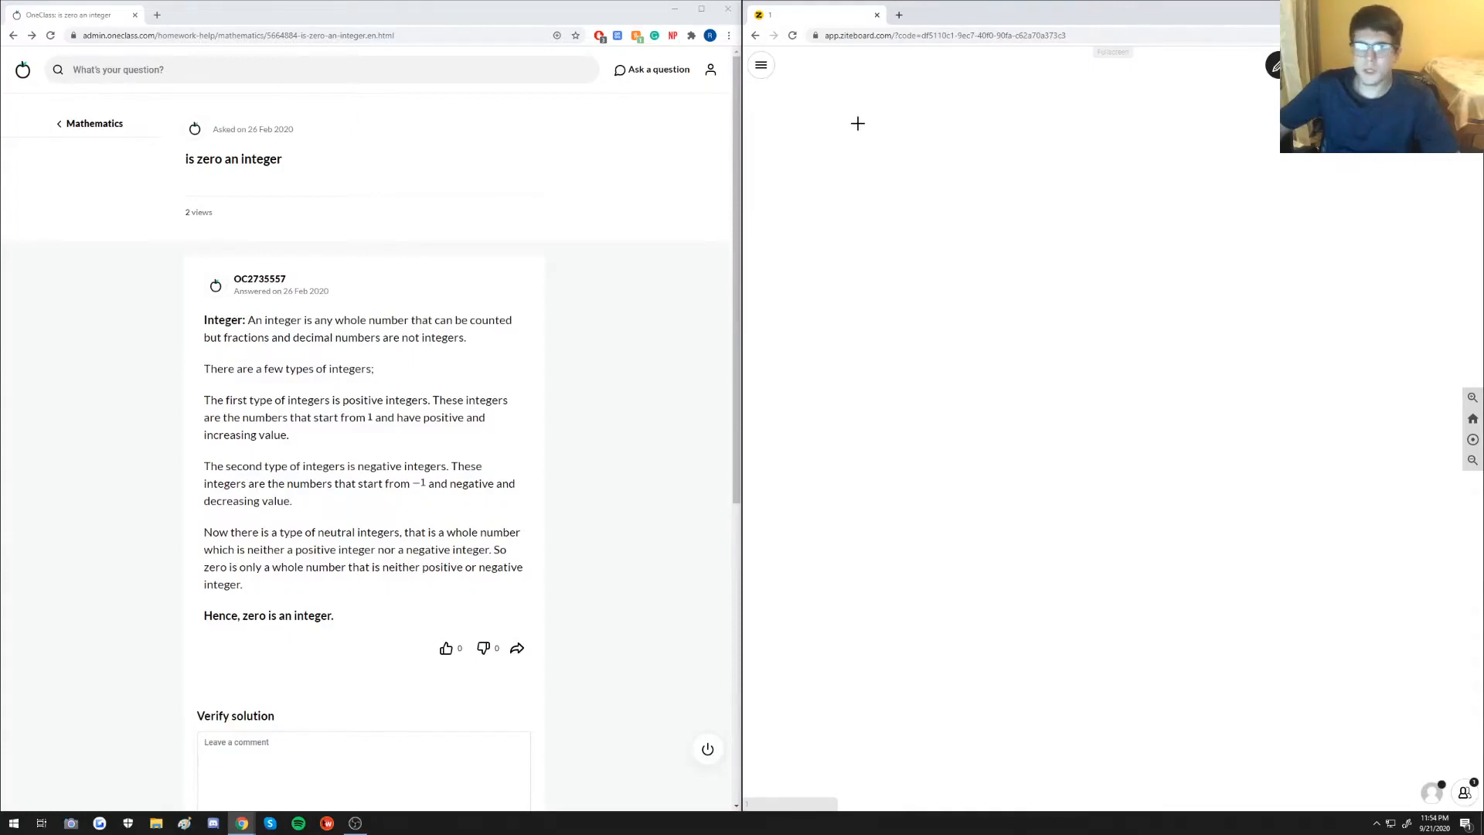
{"action": "mouse_move", "coordinate": [825, 138]}
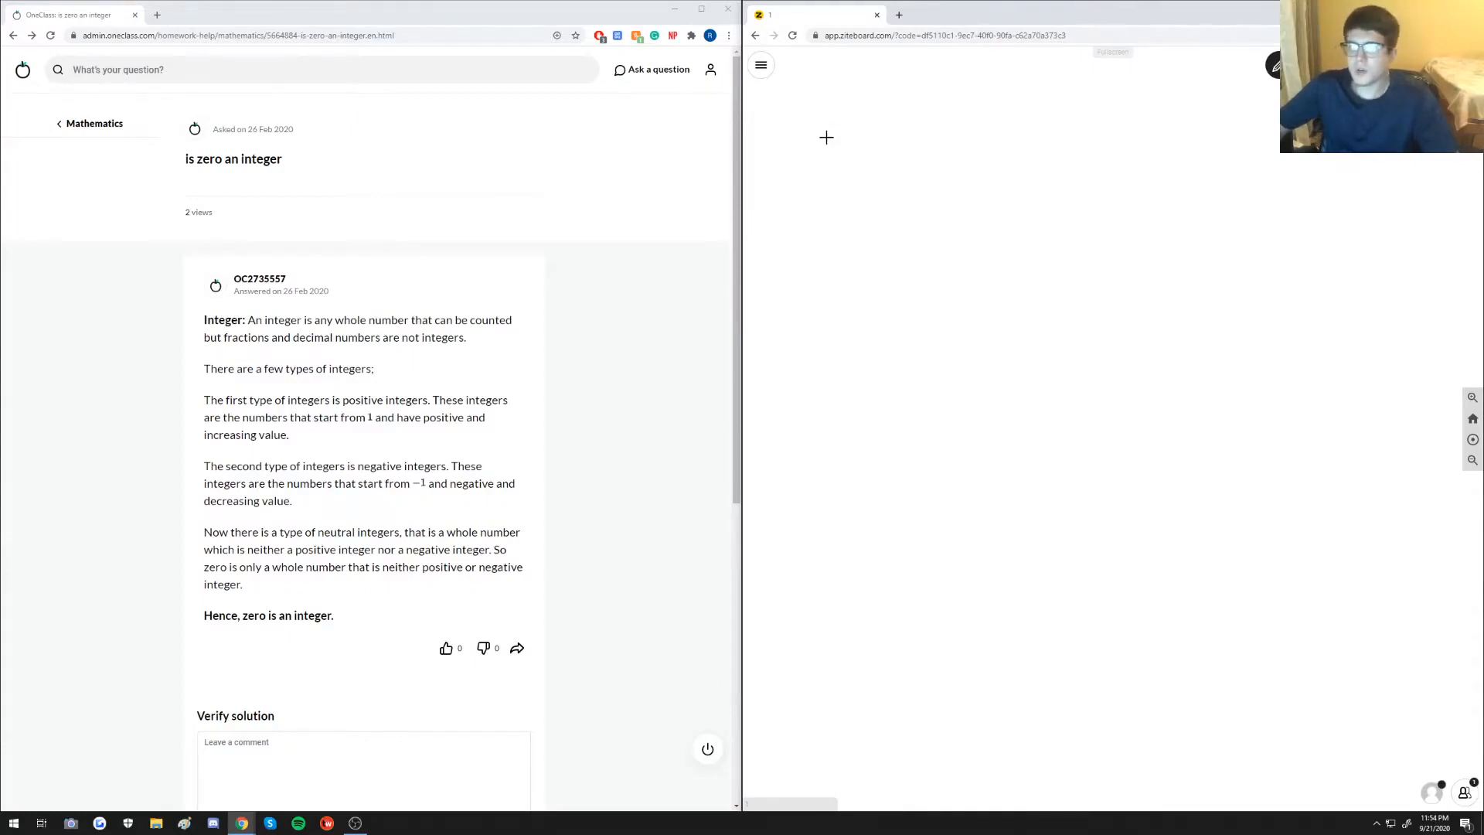
Step: Handwrite the integer set Z = {…, -3, -2, -1, 0, 1, 2, 3, …} with the pen near the top
{"action": "left_click_drag", "start_coordinate": [838, 118], "coordinate": [831, 215]}
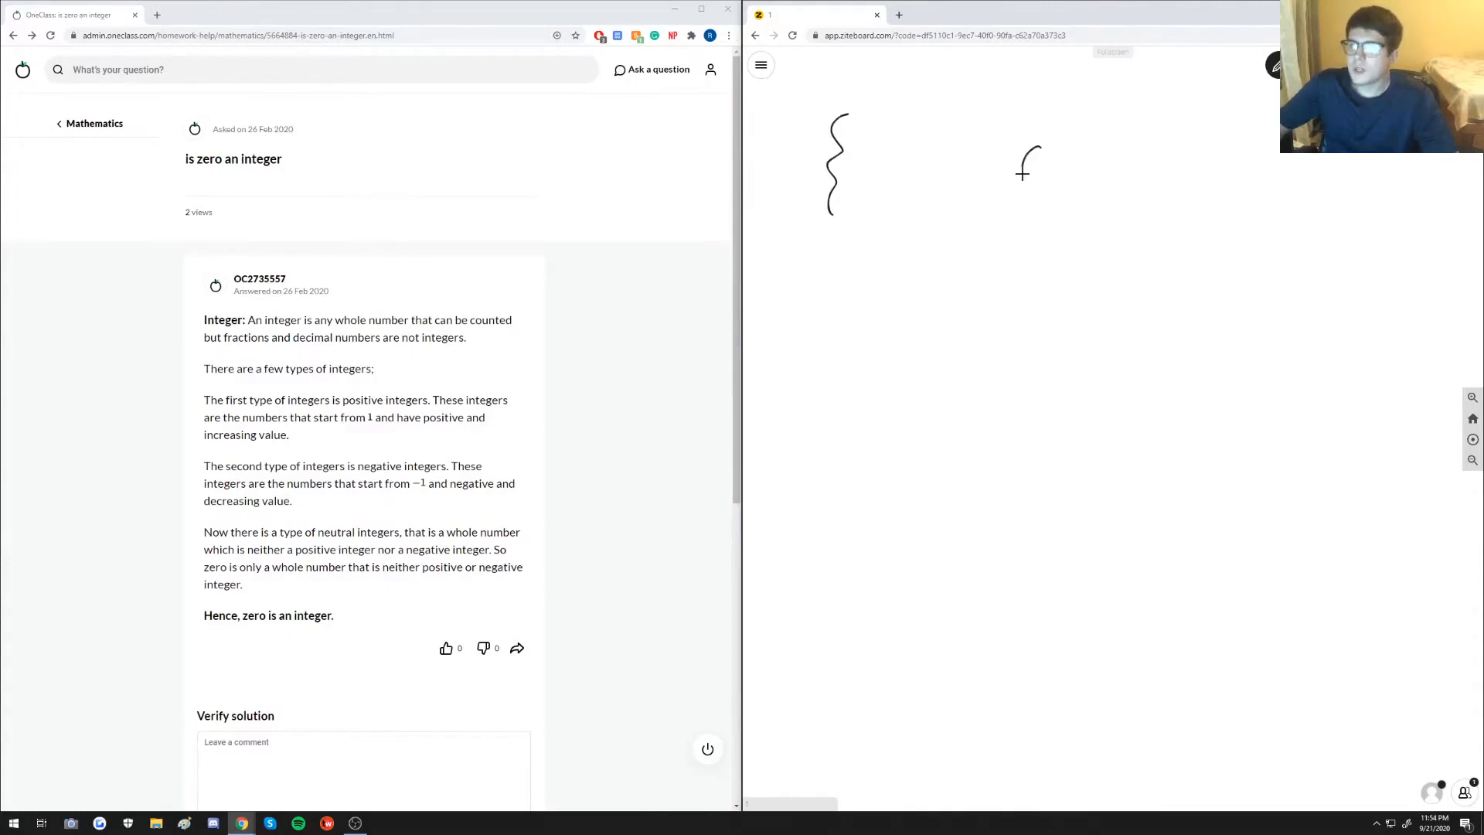
{"action": "left_click_drag", "start_coordinate": [1027, 152], "coordinate": [1041, 190]}
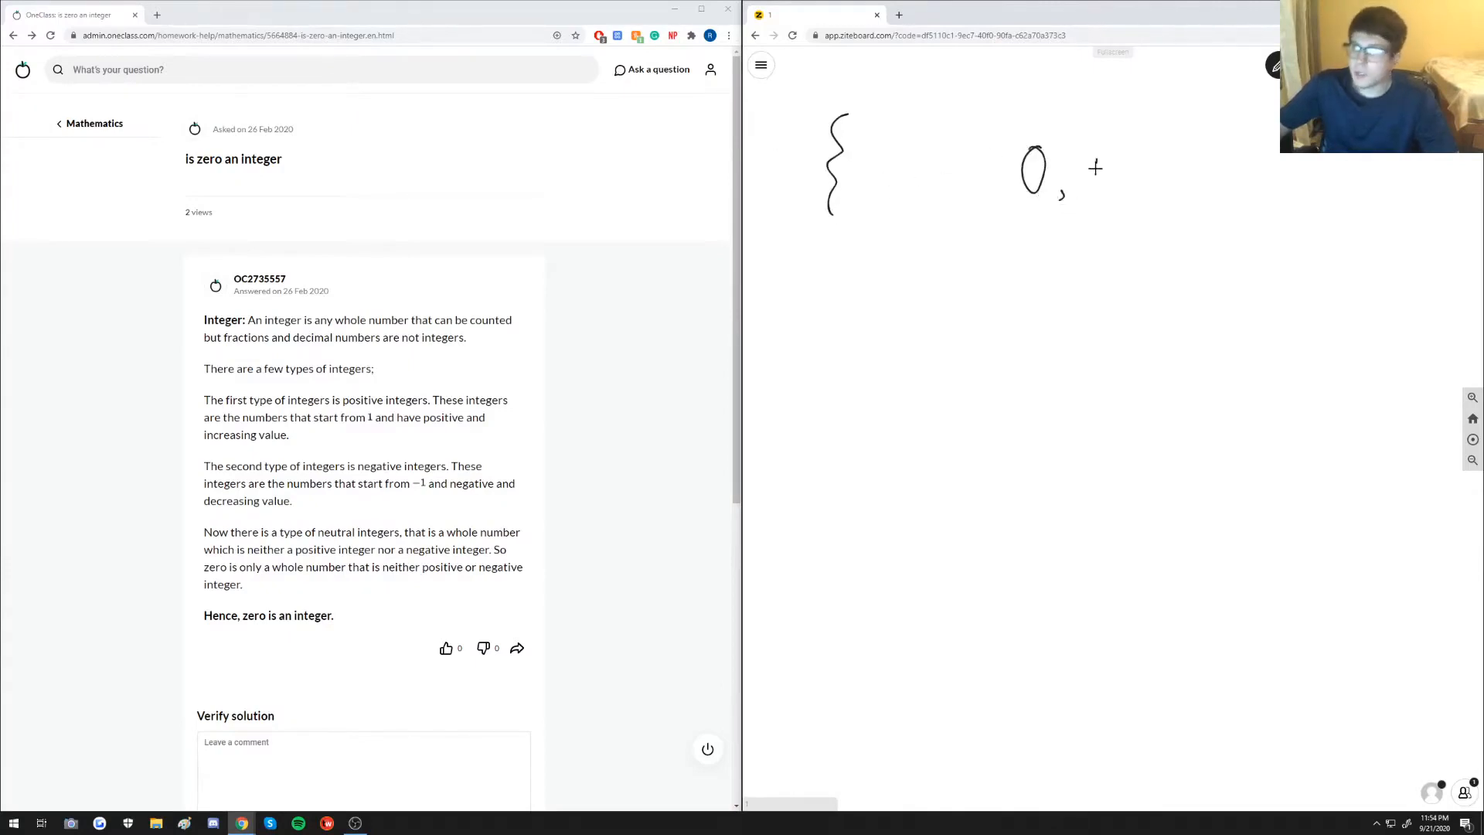
{"action": "left_click_drag", "start_coordinate": [1022, 170], "coordinate": [1231, 180]}
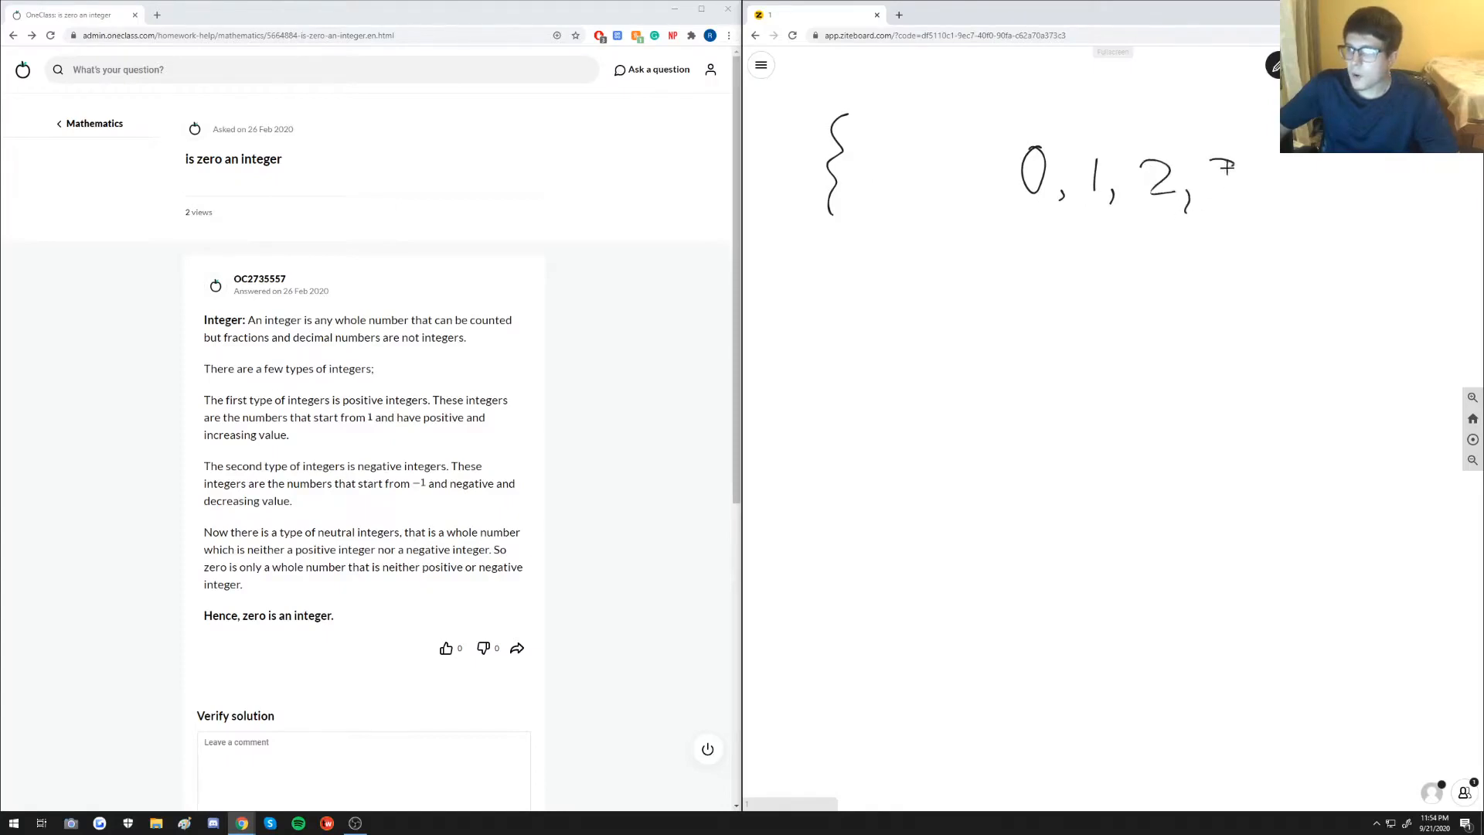
{"action": "left_click_drag", "start_coordinate": [1211, 185], "coordinate": [1302, 185]}
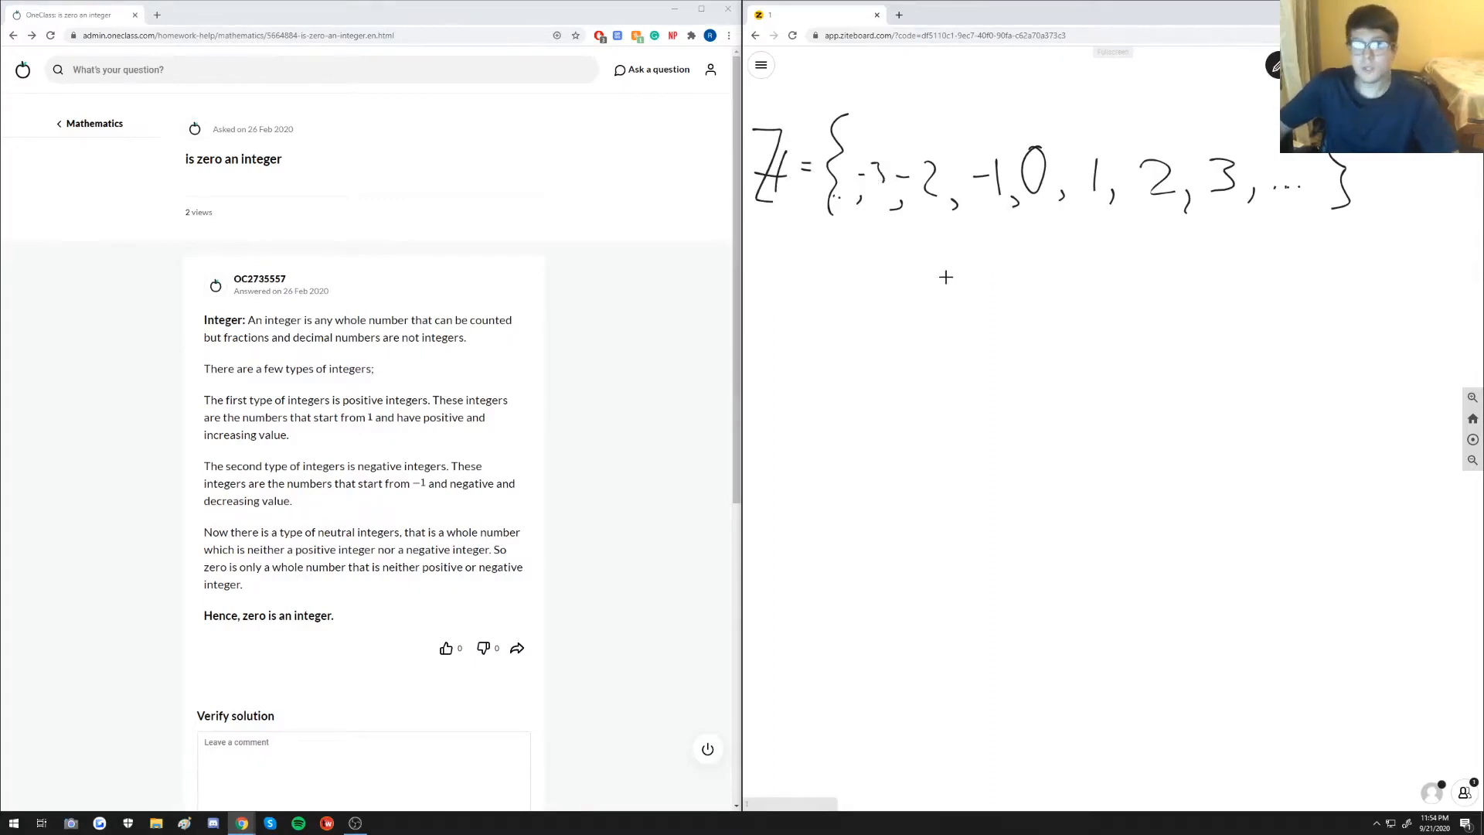
{"action": "mouse_move", "coordinate": [1056, 250]}
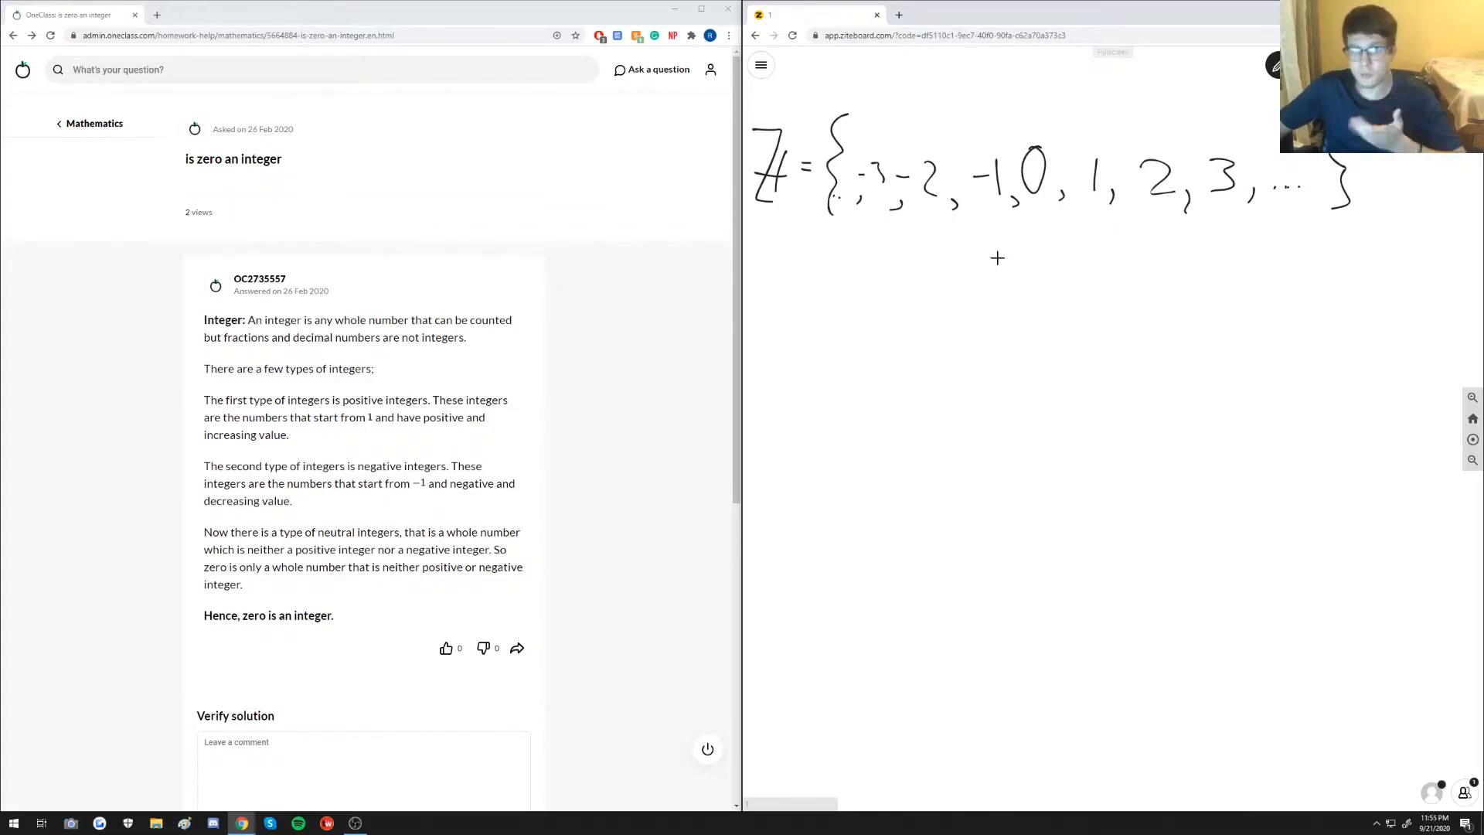
{"action": "mouse_move", "coordinate": [872, 277]}
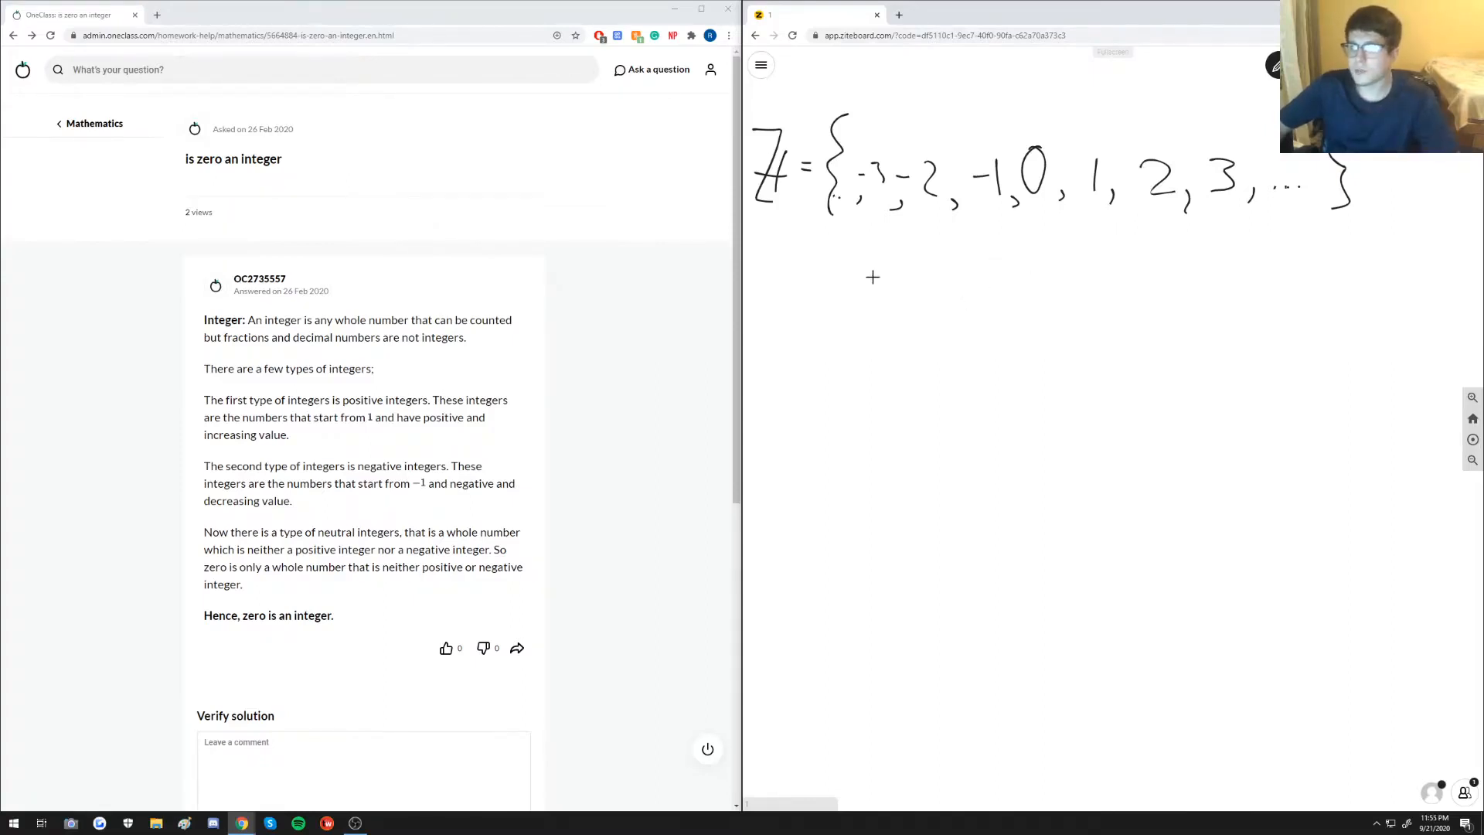
Step: Write -105 with a check mark and 3/5 beneath the set, circling both numbers
{"action": "left_click_drag", "start_coordinate": [856, 327], "coordinate": [899, 341]}
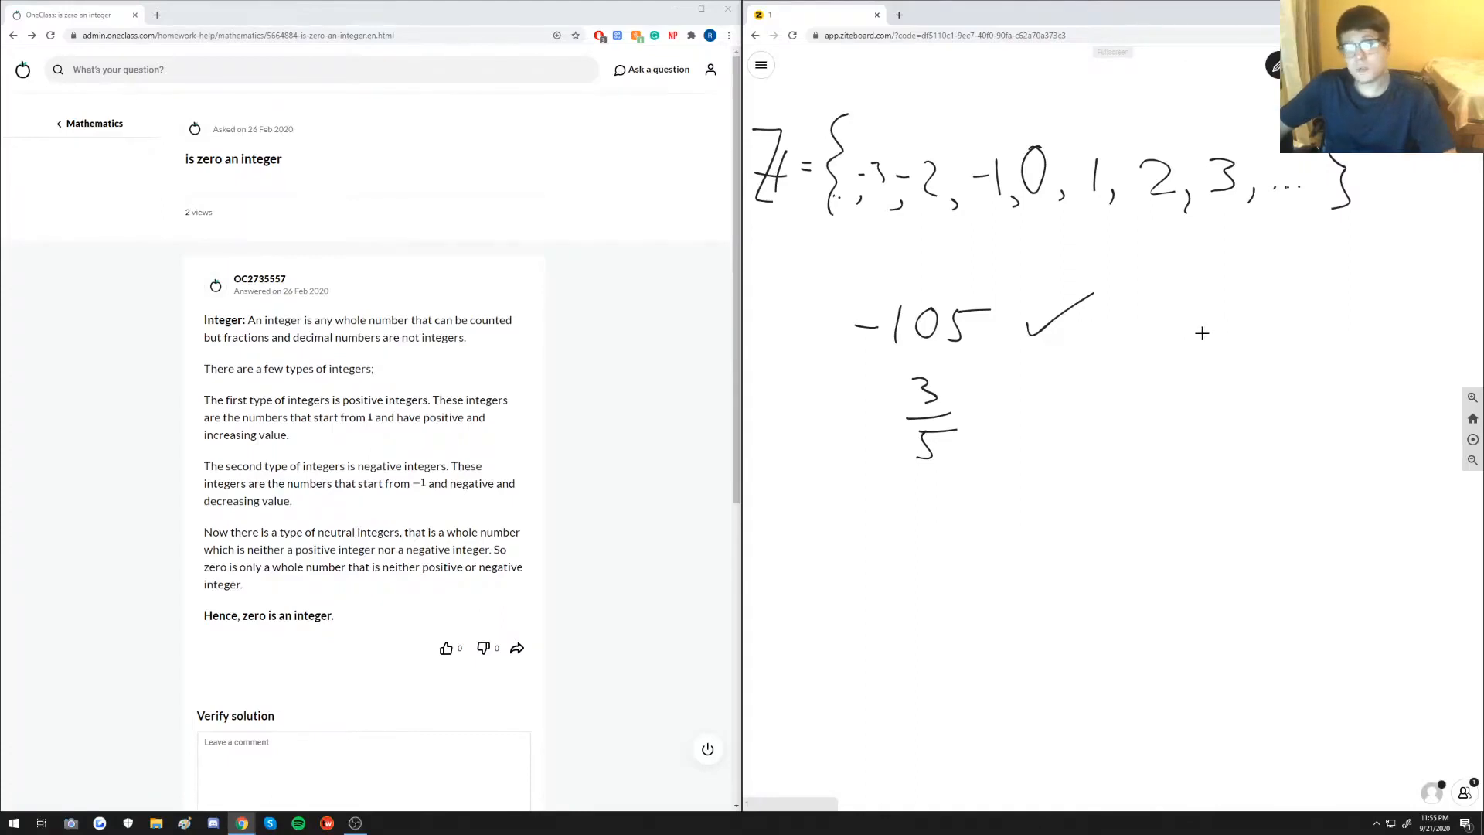
{"action": "mouse_move", "coordinate": [1205, 325]}
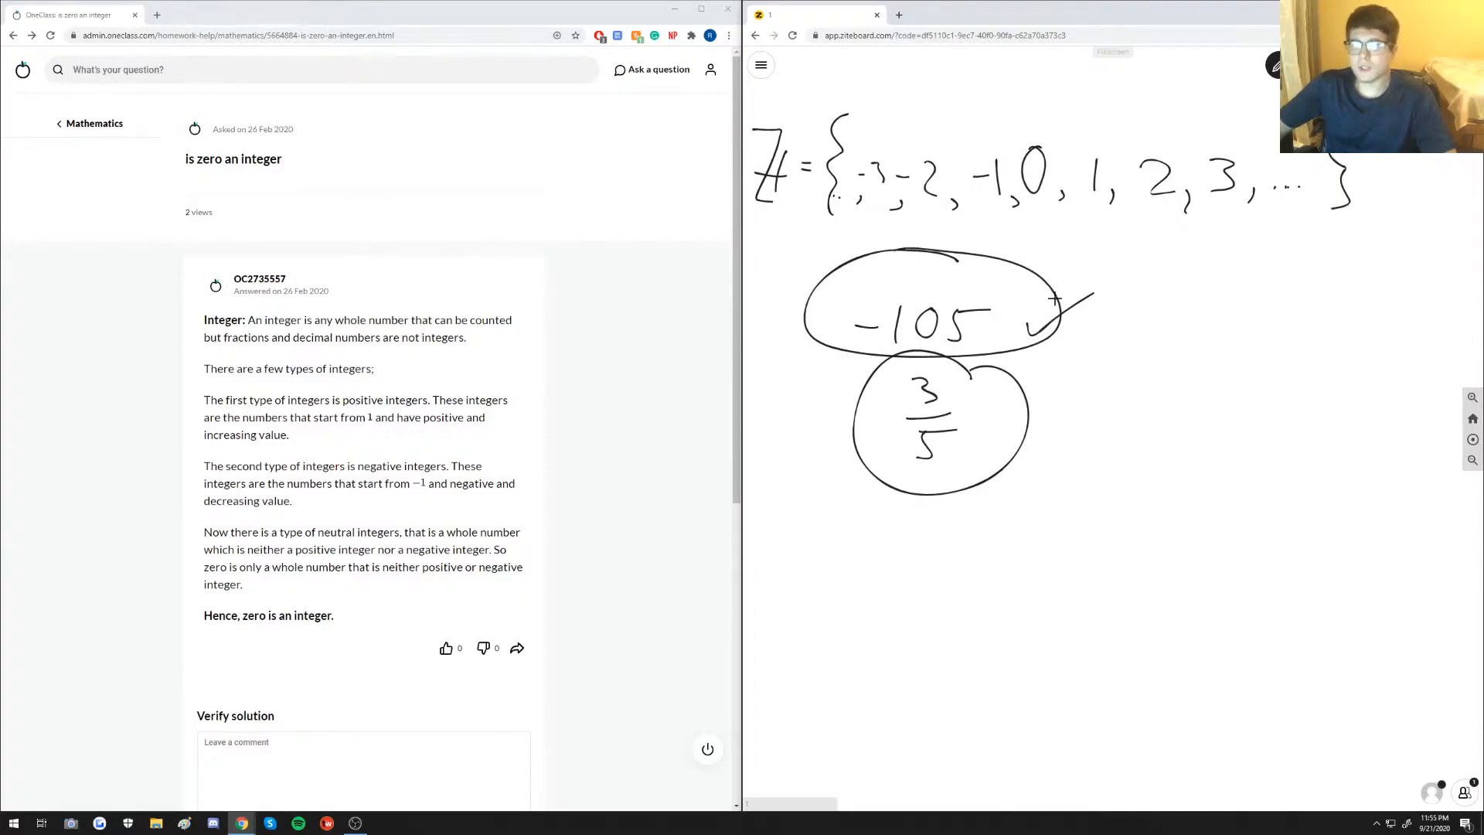
Step: Scroll the OneClass answer down to the Verify solution comment area
{"action": "scroll", "scroll_direction": "down", "scroll_amount": 3}
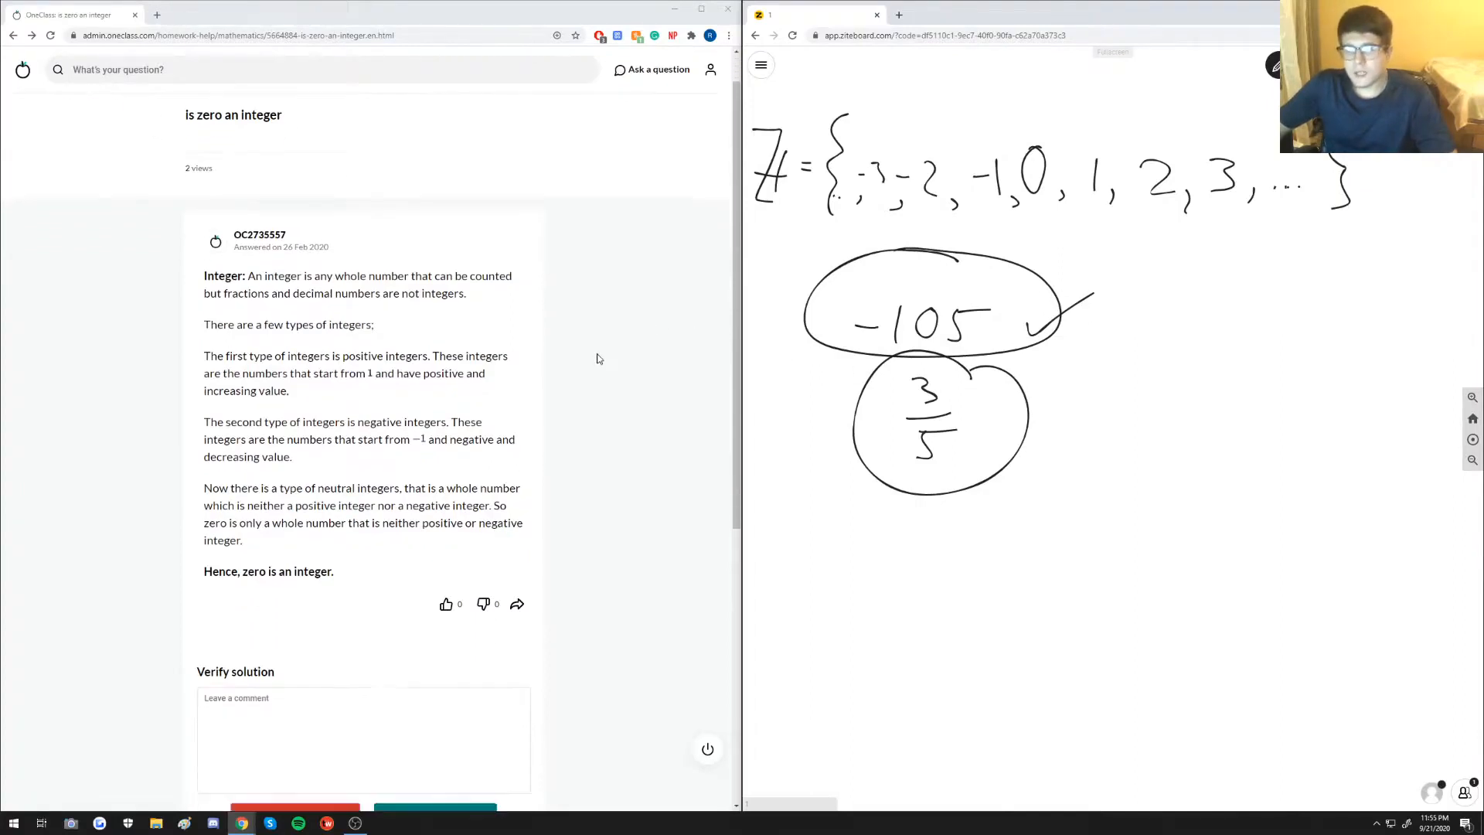
{"action": "scroll", "scroll_direction": "down", "scroll_amount": 3}
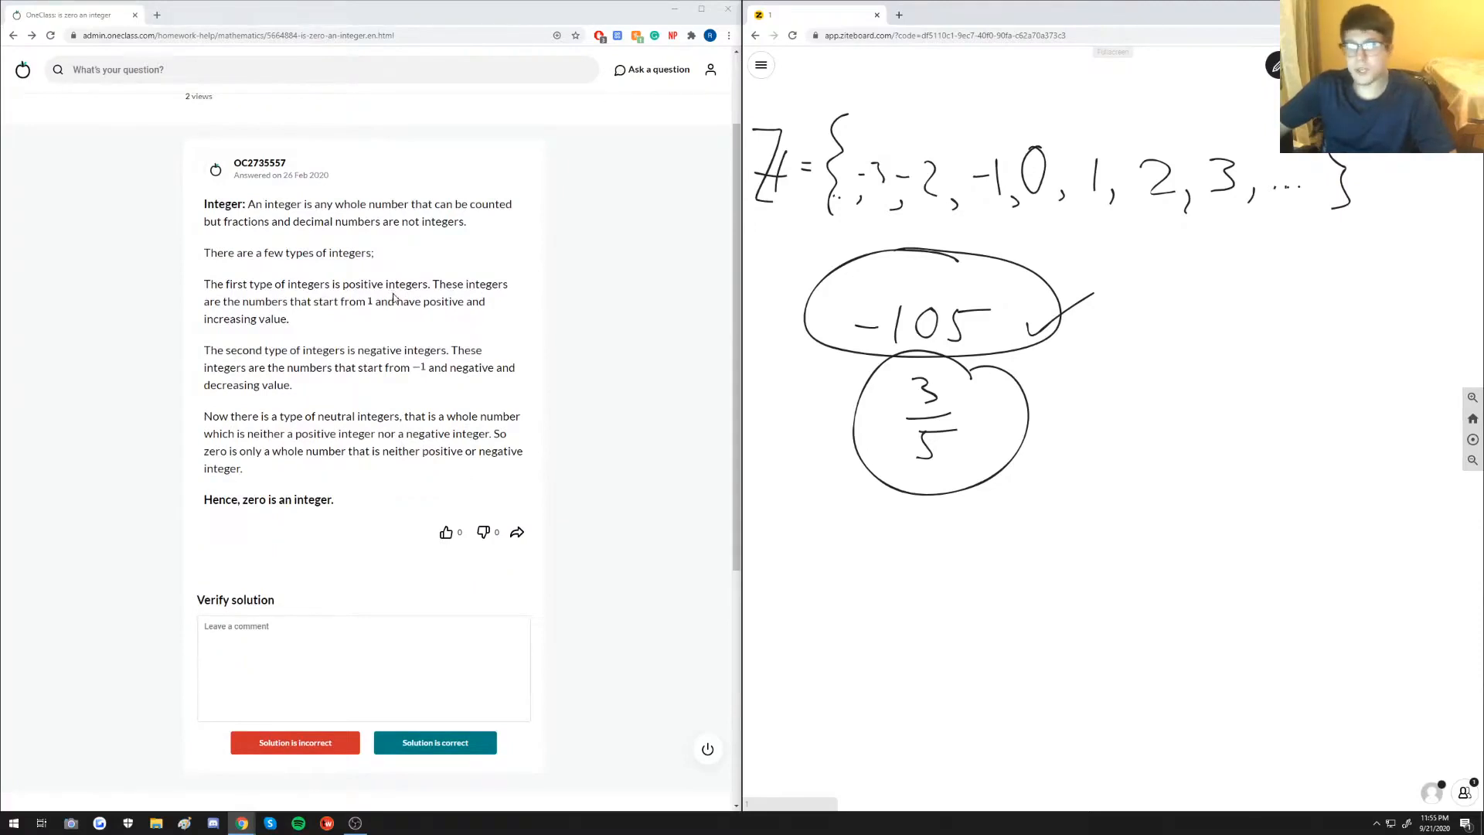
{"action": "scroll", "scroll_direction": "down", "scroll_amount": 3}
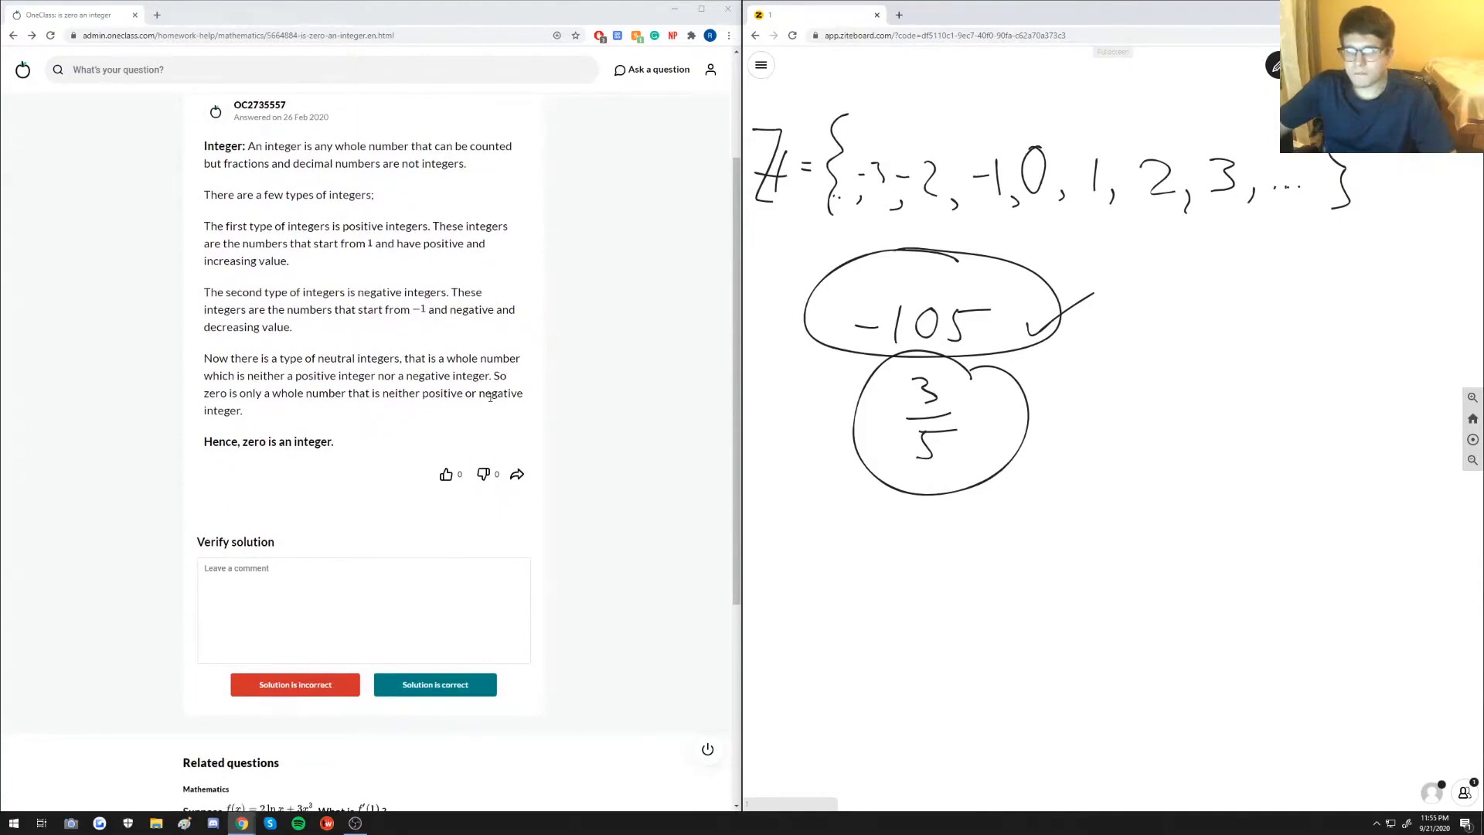
{"action": "mouse_move", "coordinate": [385, 412]}
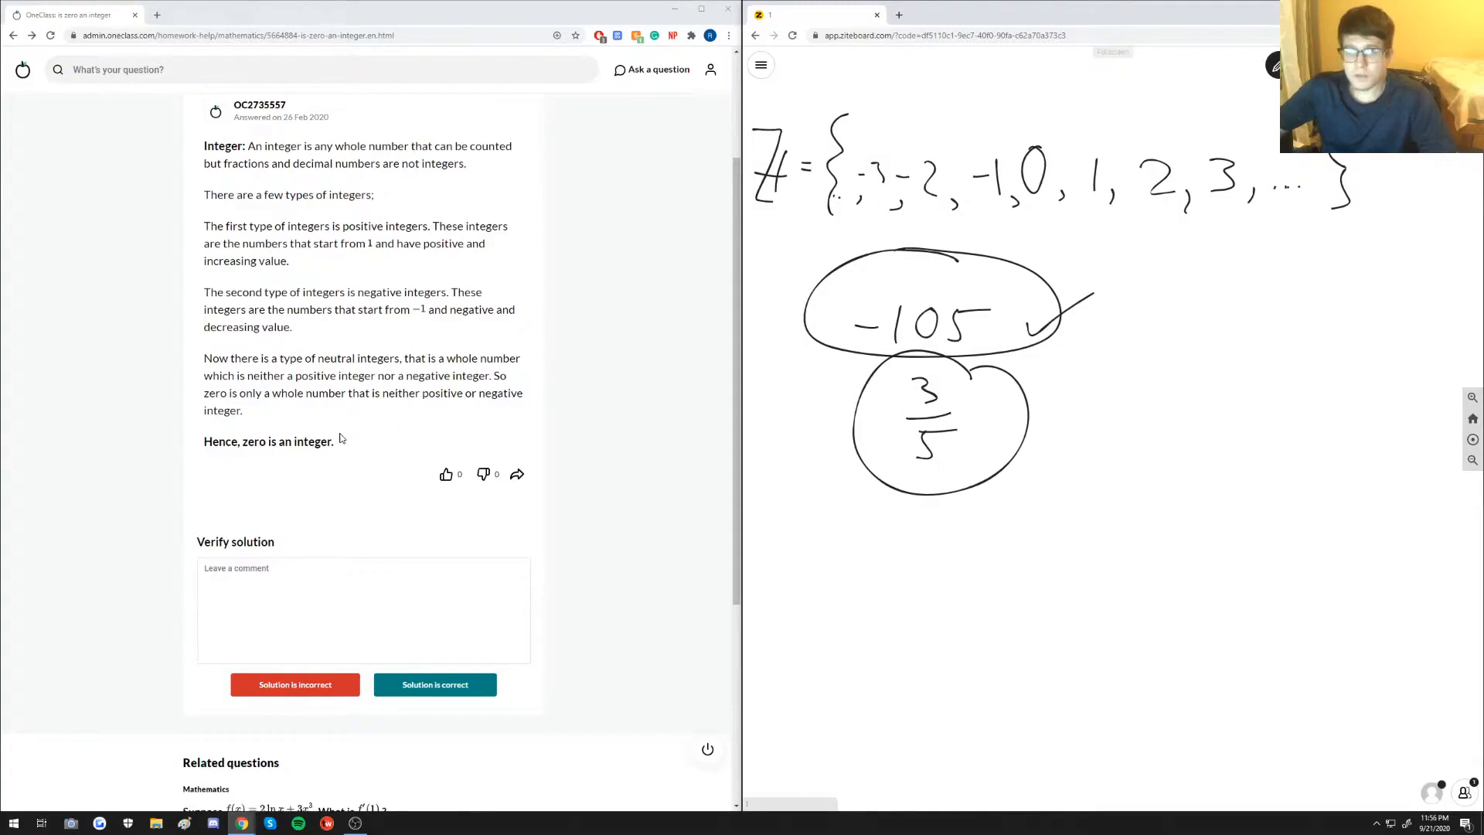
{"action": "mouse_move", "coordinate": [358, 422]}
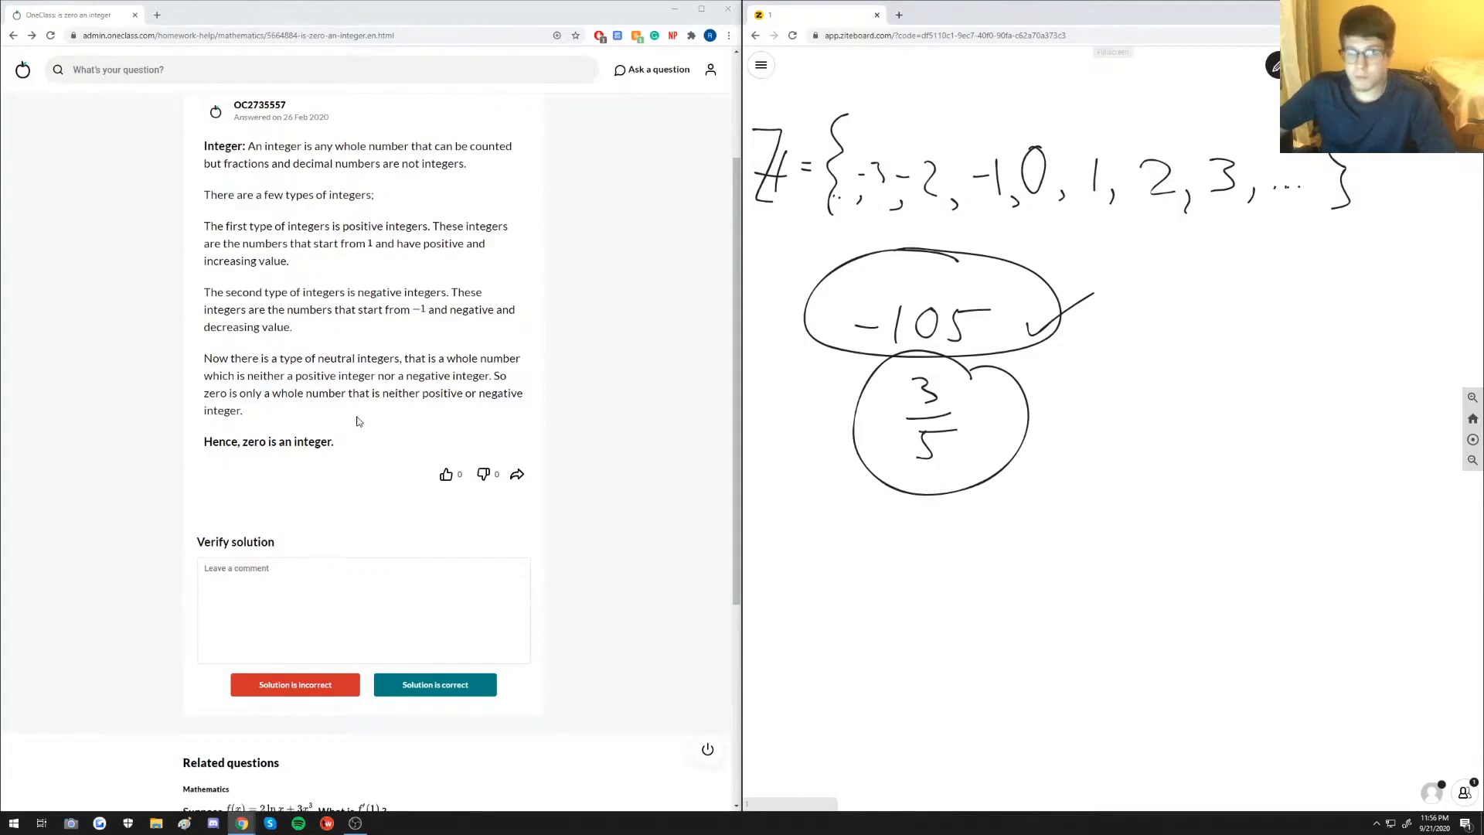
{"action": "mouse_move", "coordinate": [401, 397]}
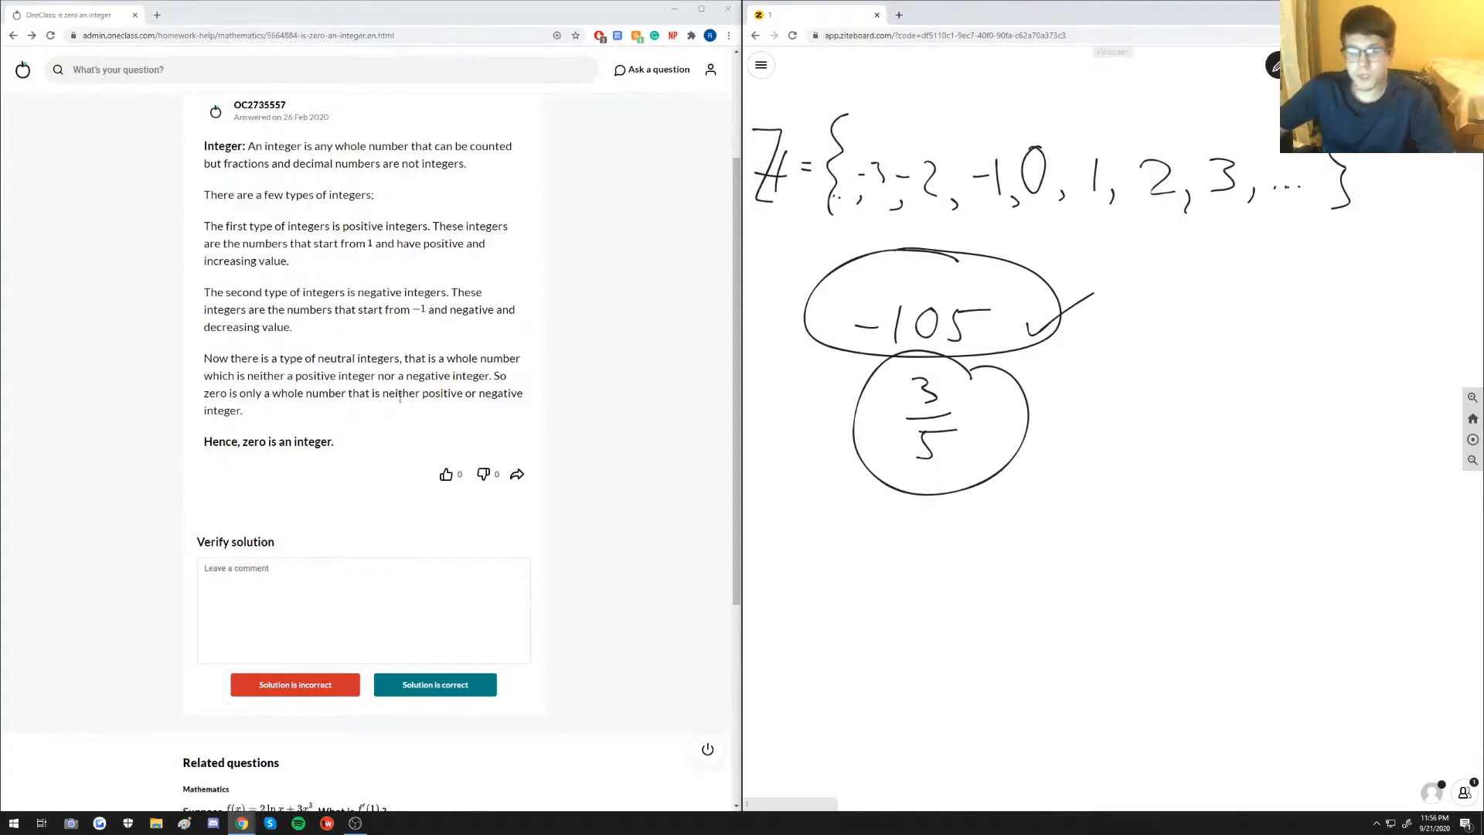
{"action": "scroll", "scroll_direction": "down", "scroll_amount": 3}
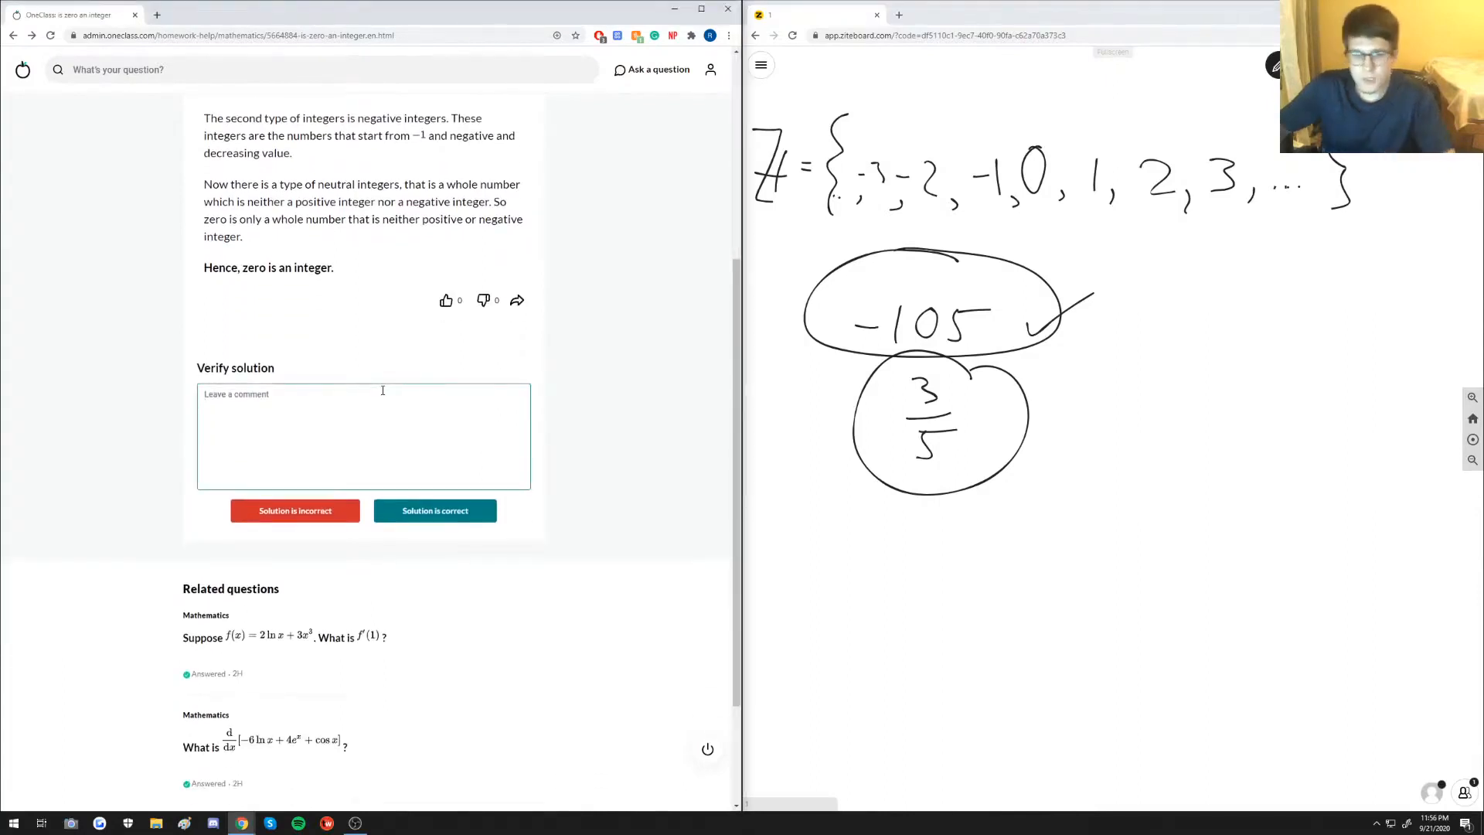
Step: Enter the comment 'This solution is correct. Good job' in the Verify solution box
{"action": "type", "text": "This solution"}
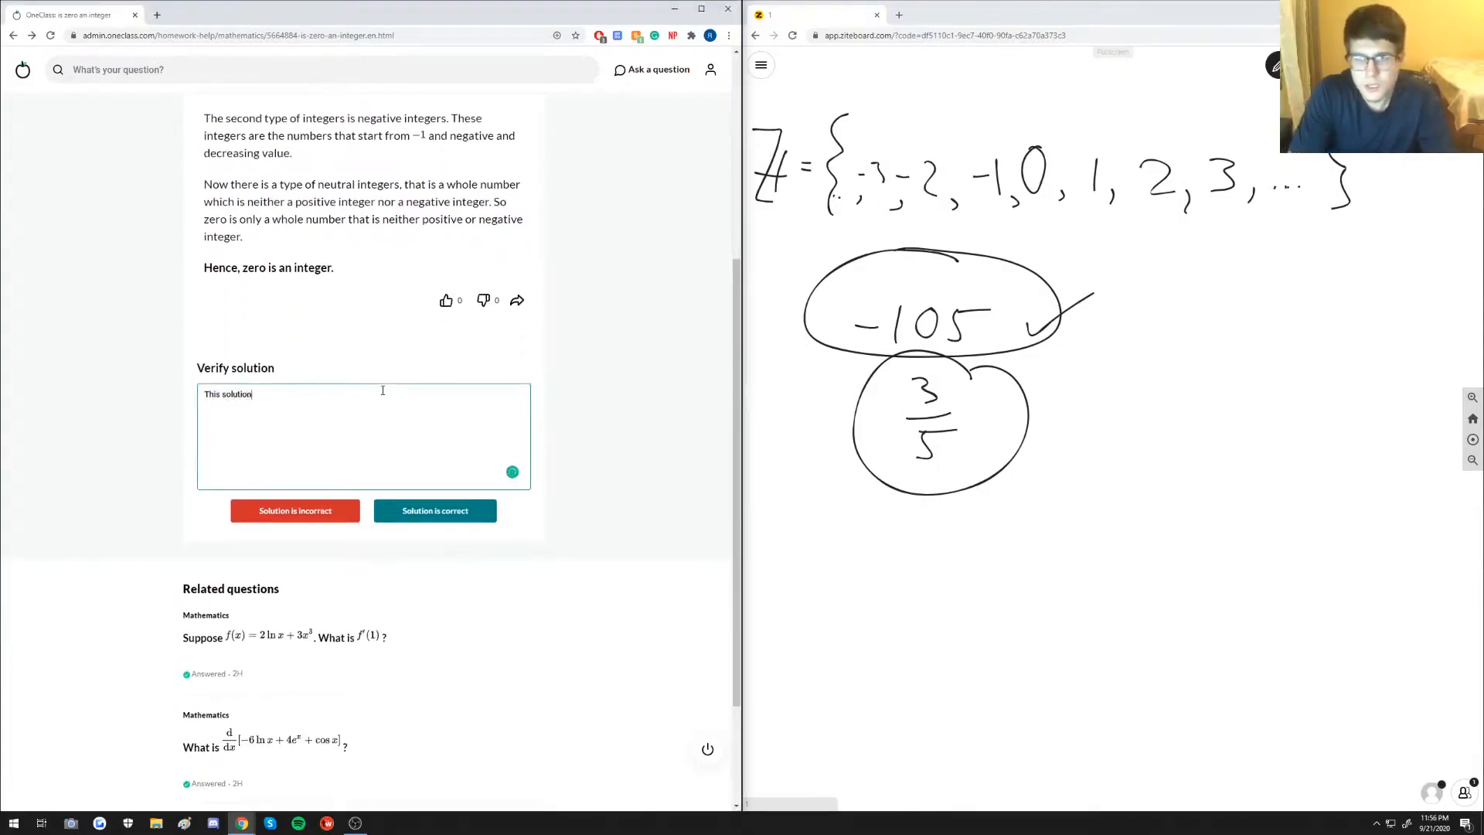
{"action": "type", "text": "is correct."}
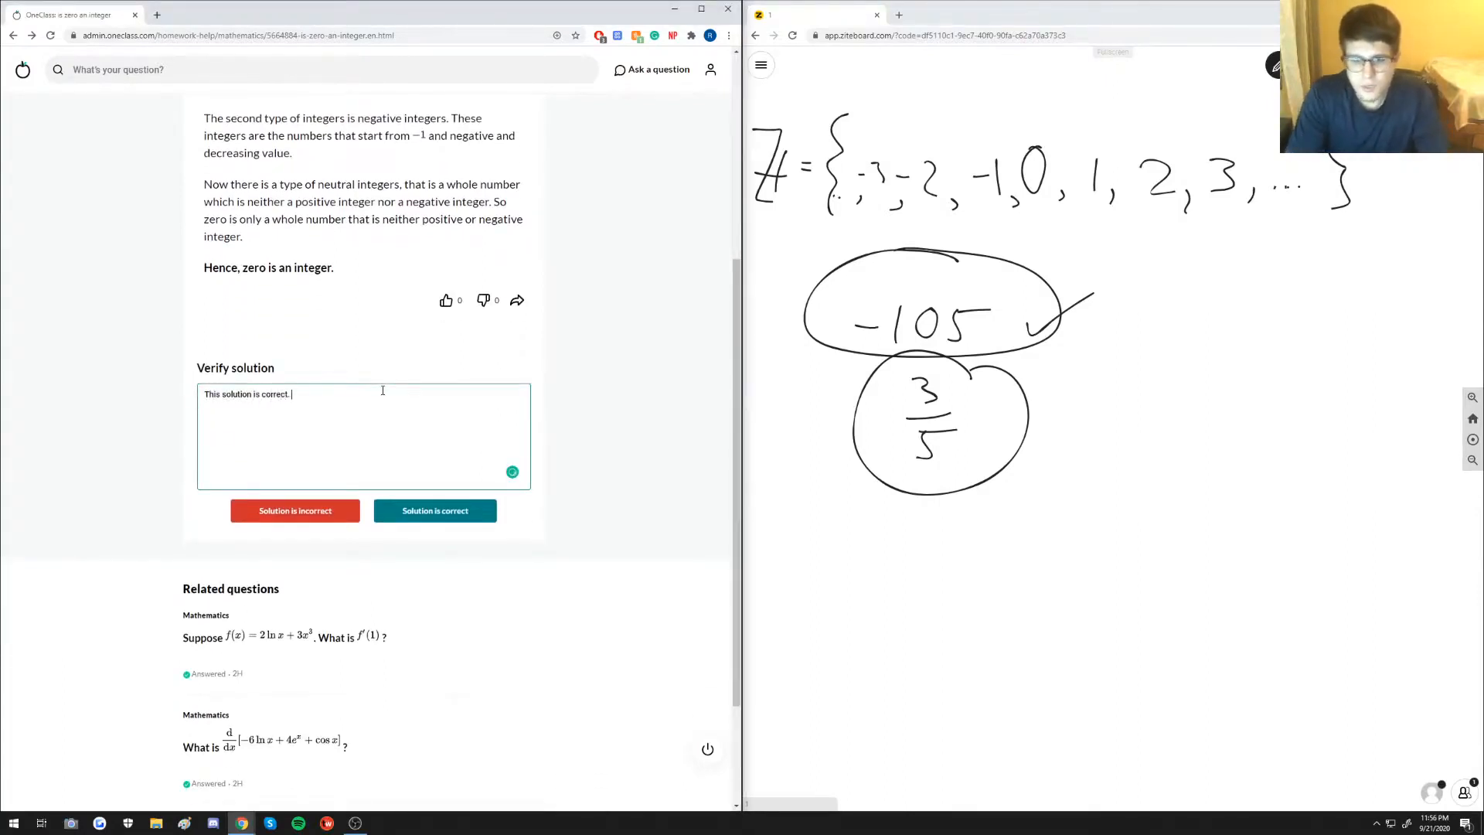
{"action": "type", "text": "Good job"}
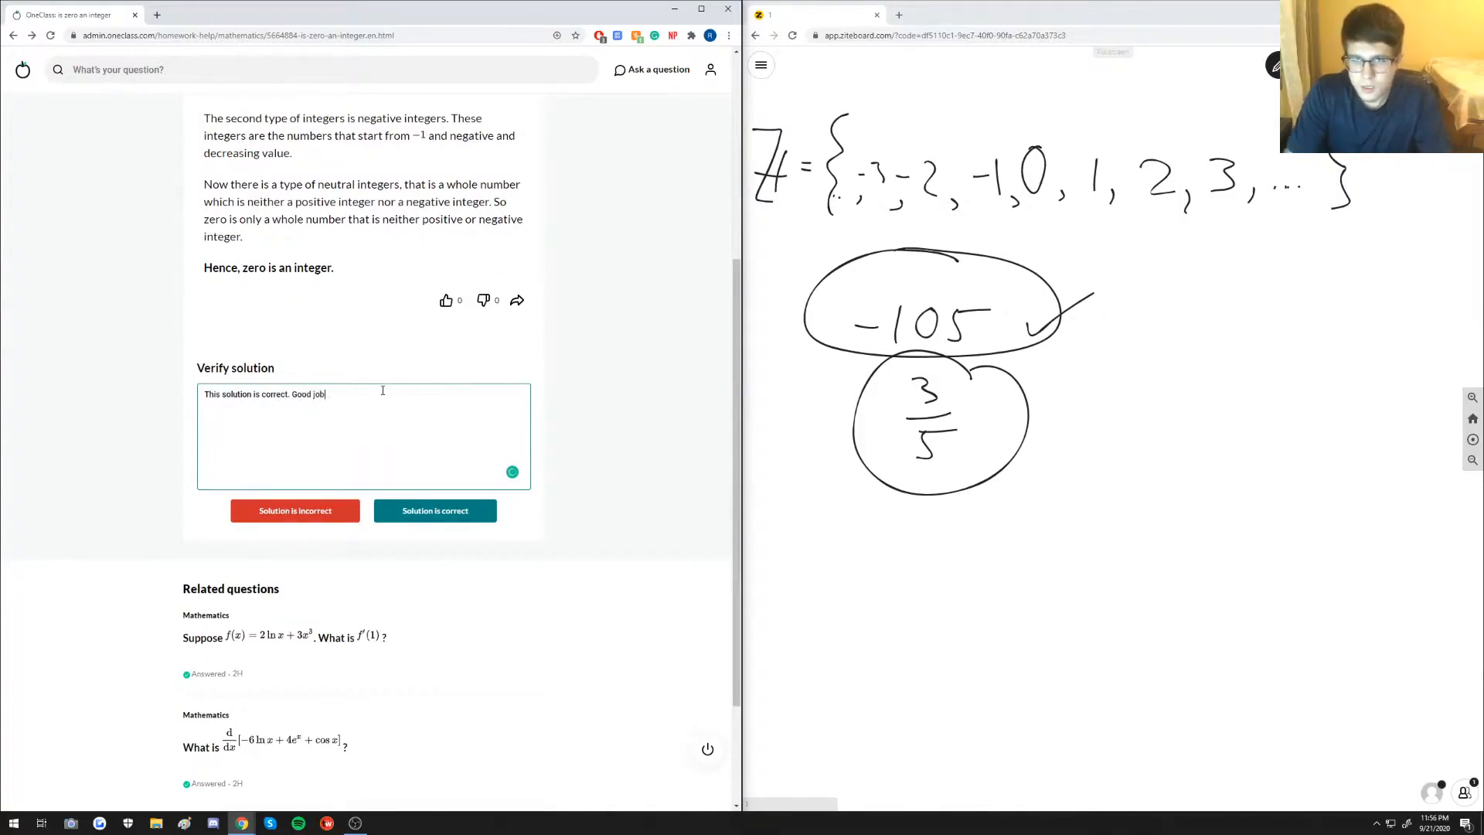